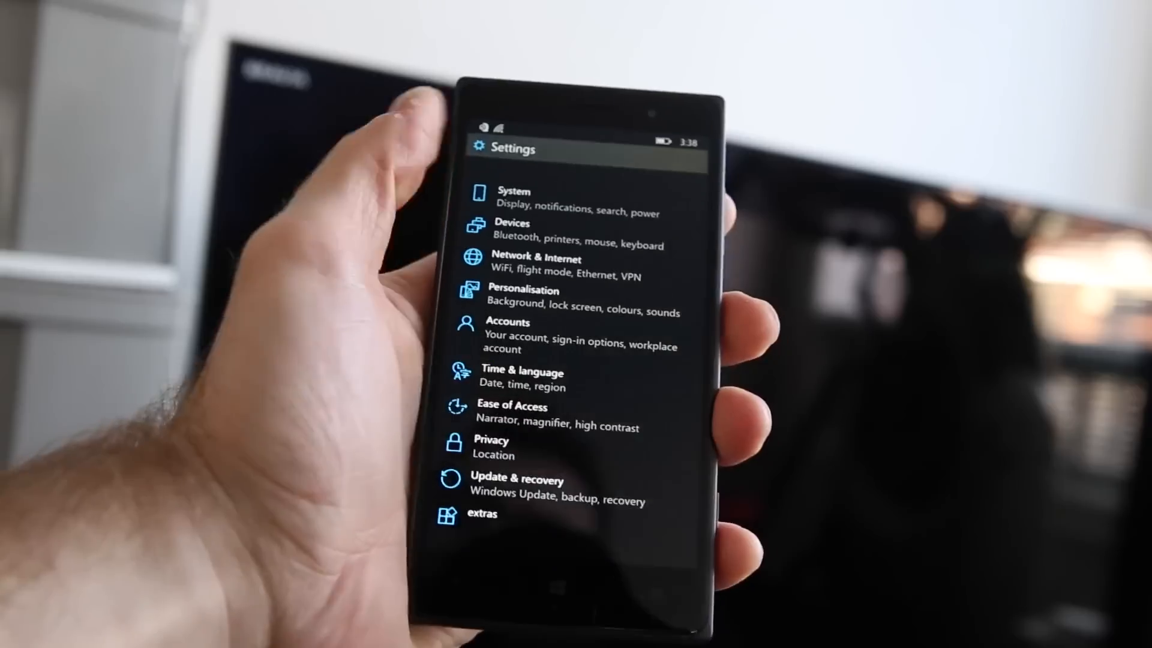
# Exit Settings with the Start button to return to the Start screen tiles.
pyautogui.click(538, 258)
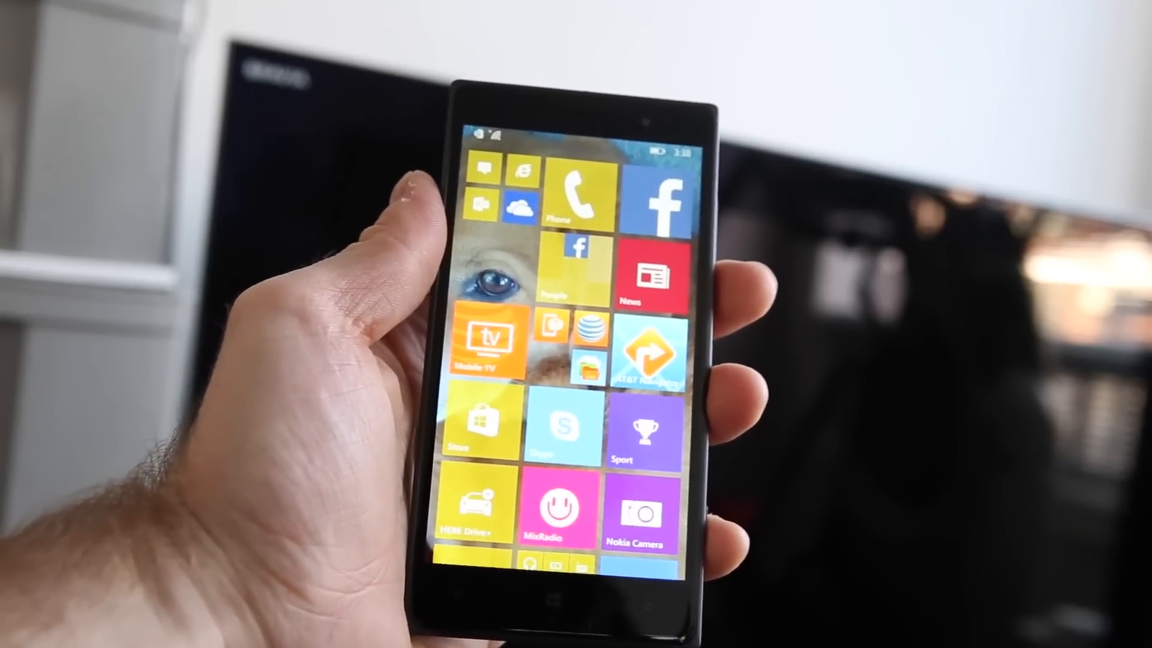
# Open the Messaging tile from the Start screen and start a new message.
pyautogui.scroll(-3)
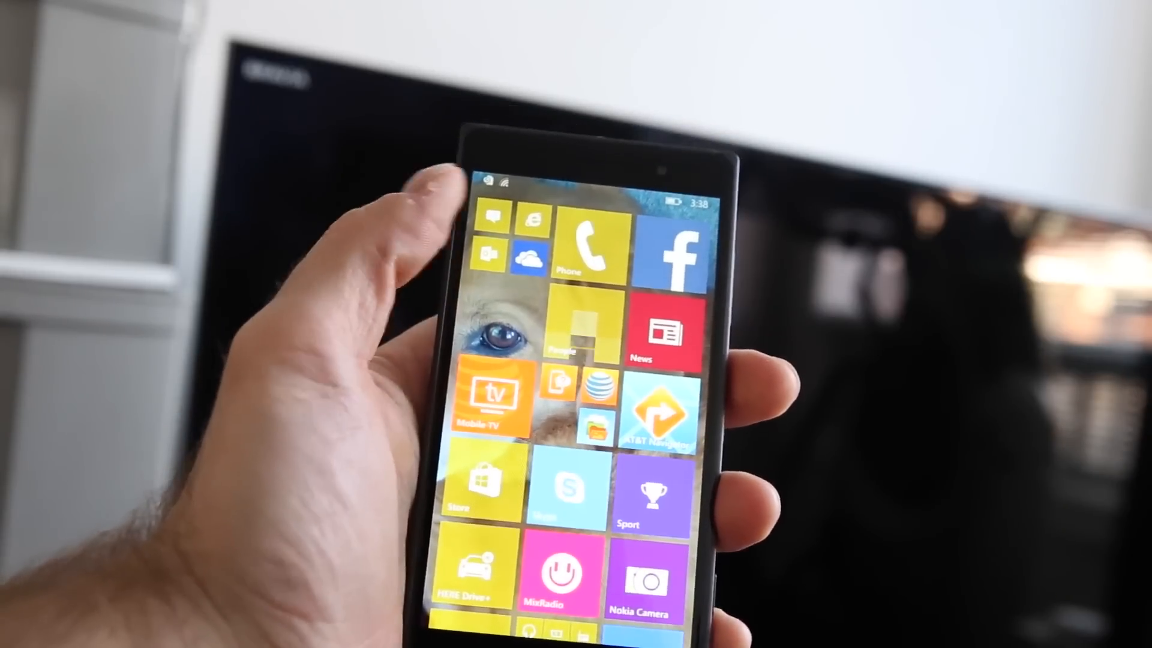
pyautogui.click(489, 222)
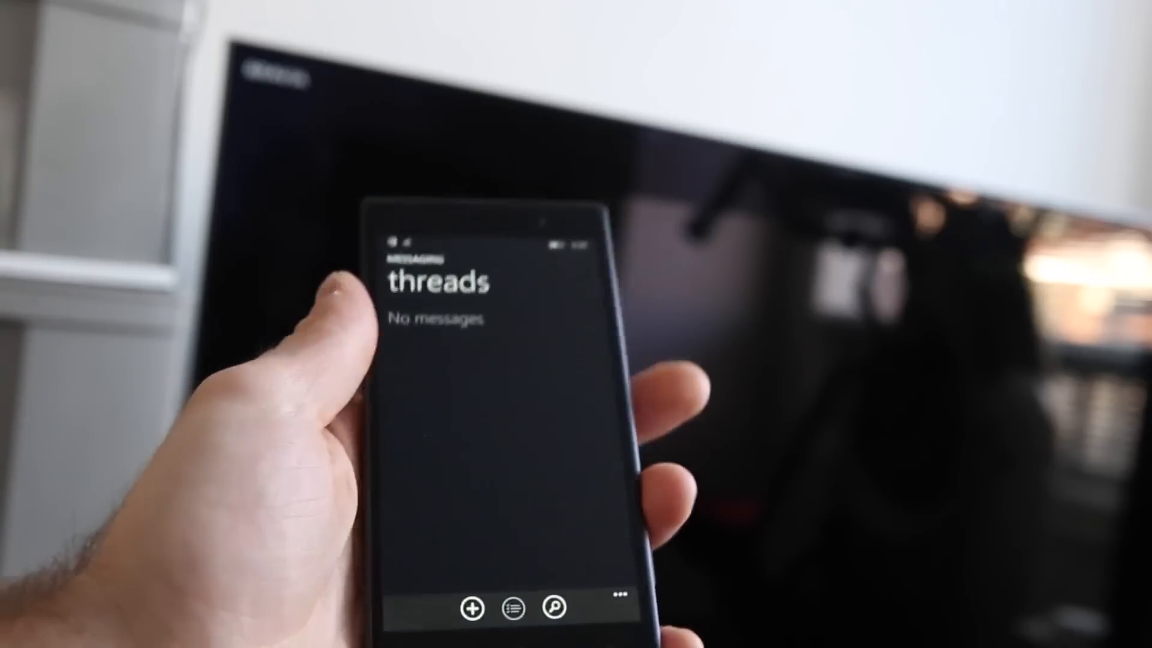
pyautogui.click(471, 607)
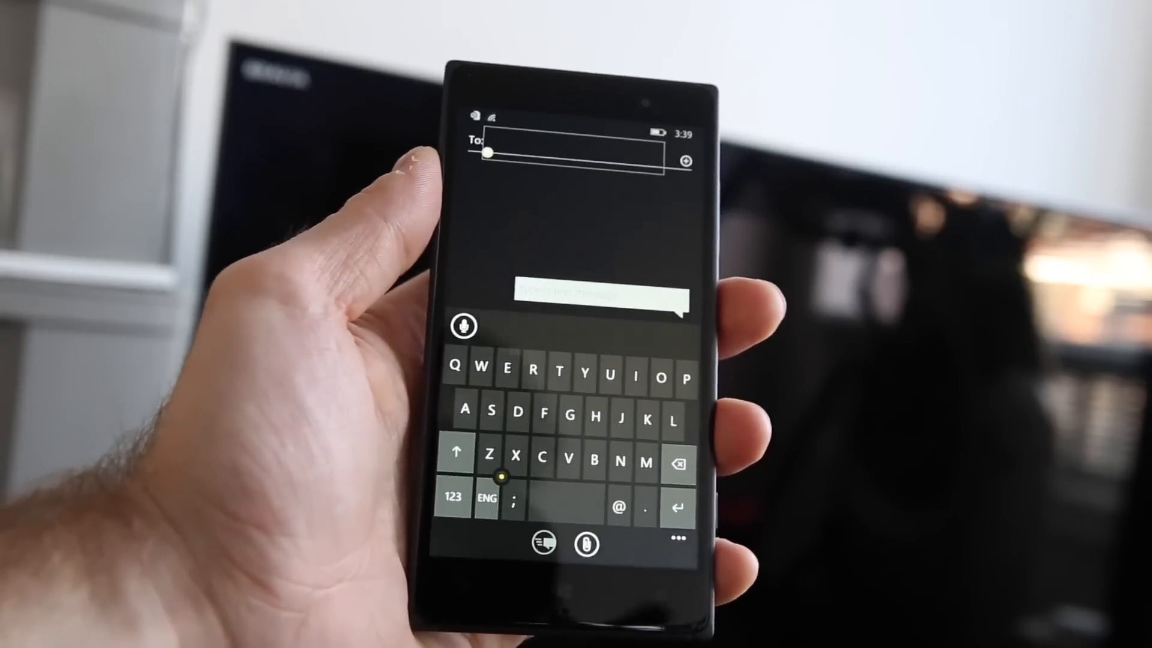